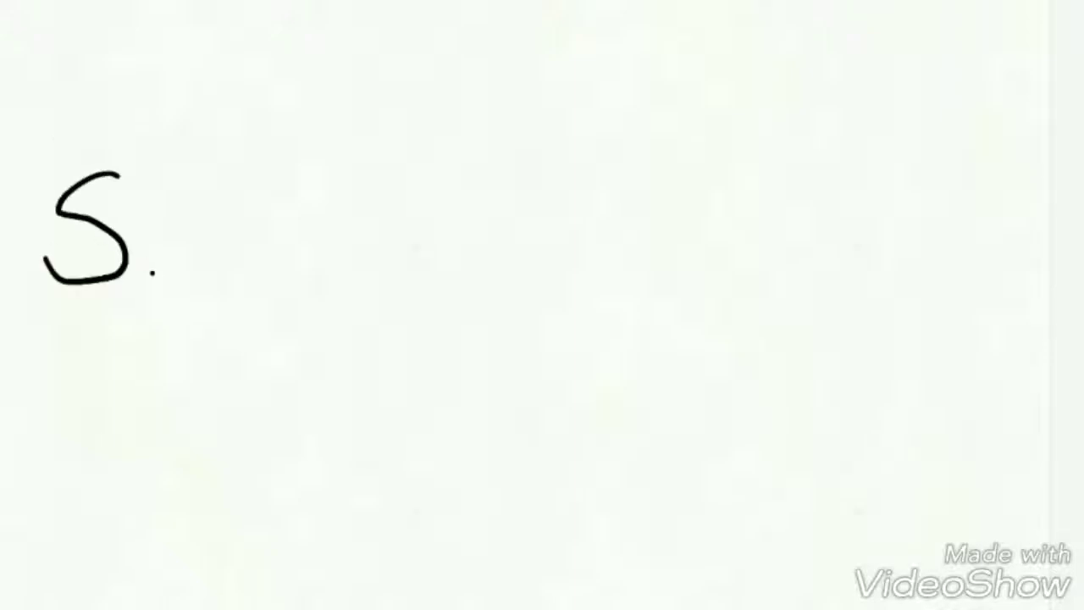
Step: Choose a grey in the colour wheel as the active brush colour, leaving the S. drawing untouched
{"action": "type", "text": "pee"}
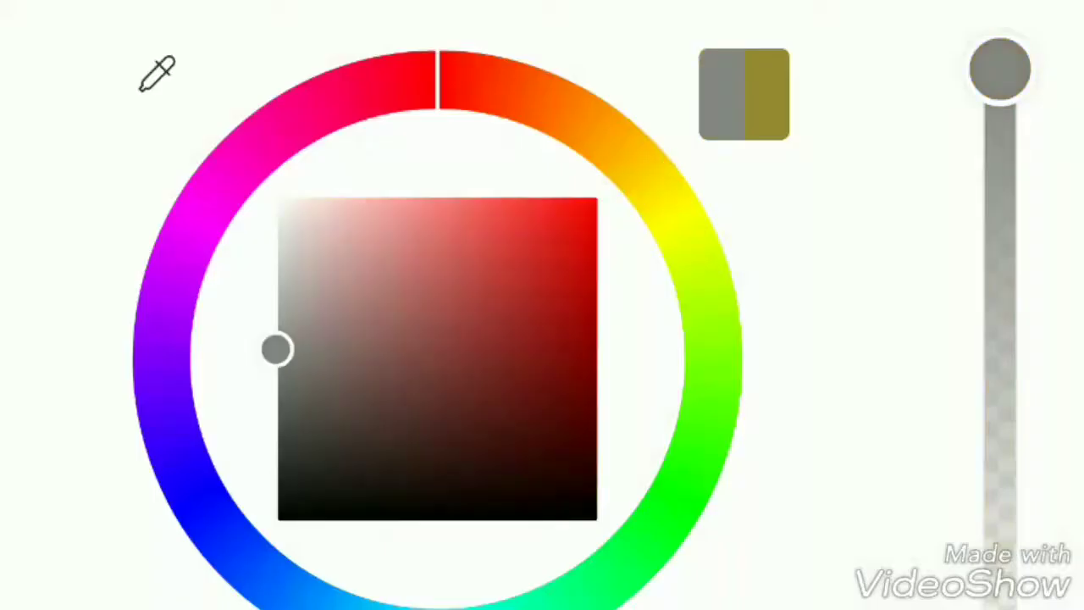
{"action": "left_click", "coordinate": [766, 93]}
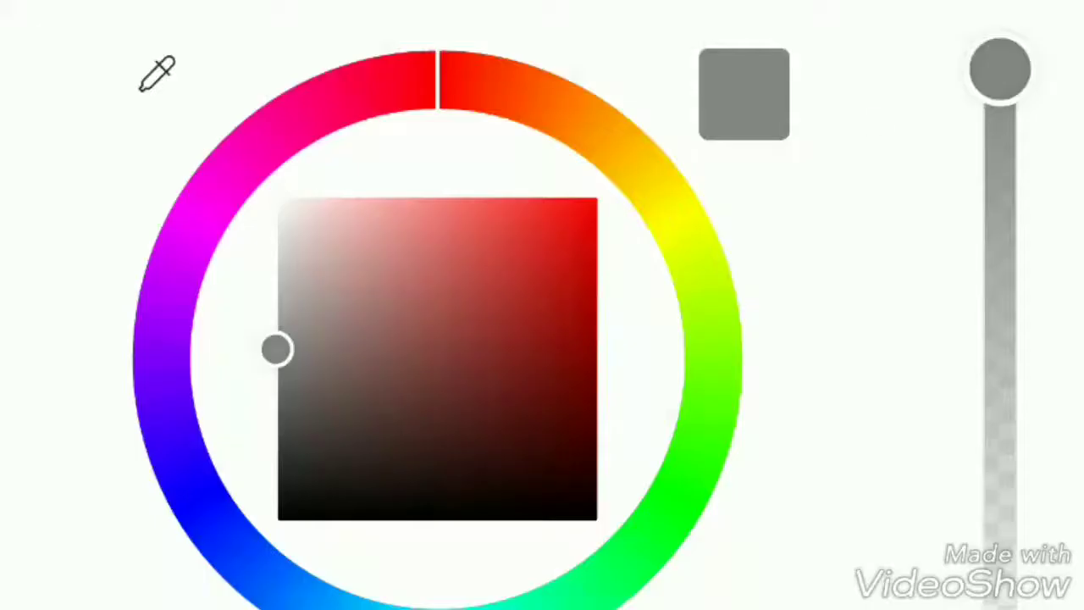